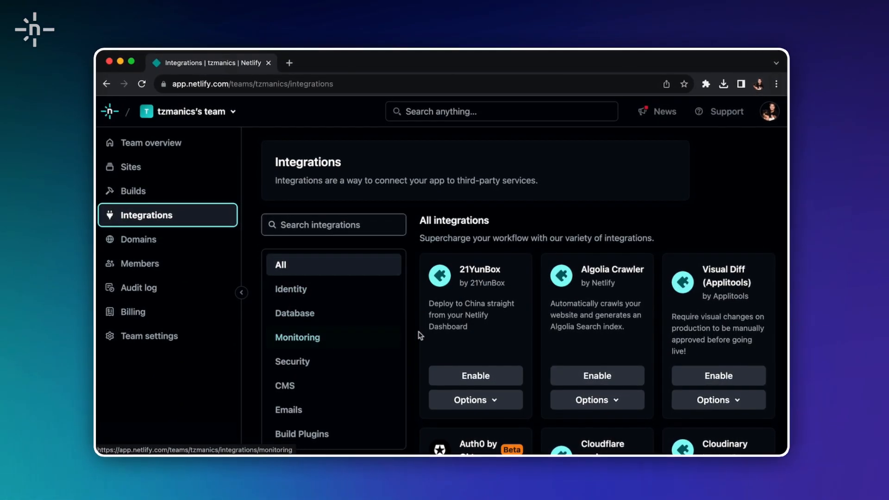
{"action": "scroll", "scroll_direction": "down", "scroll_amount": 3}
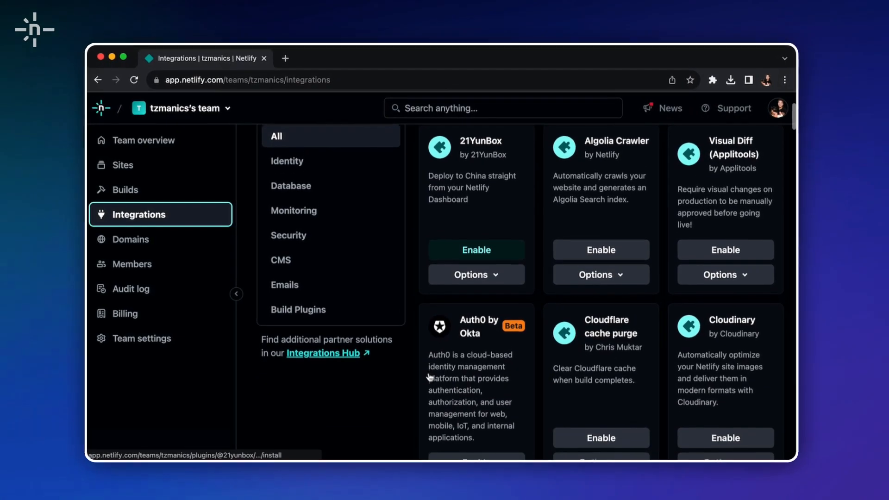
{"action": "scroll", "scroll_direction": "down", "scroll_amount": 3}
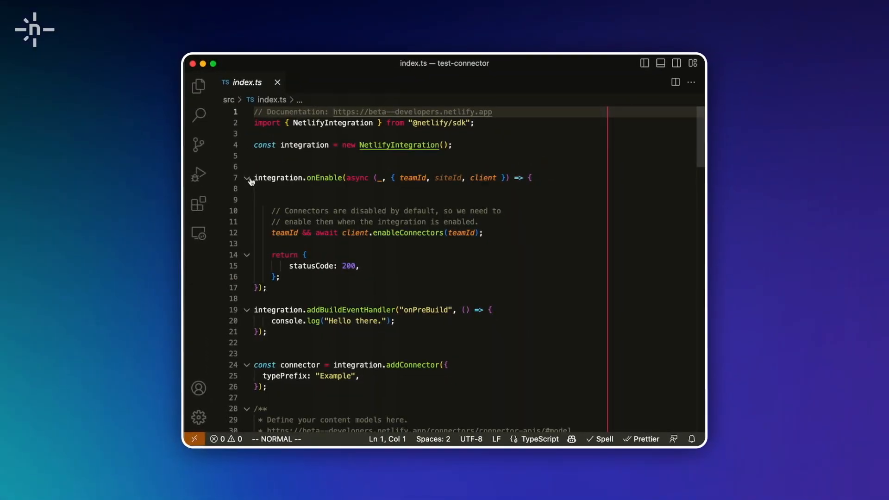
{"action": "scroll", "scroll_direction": "down", "scroll_amount": 3}
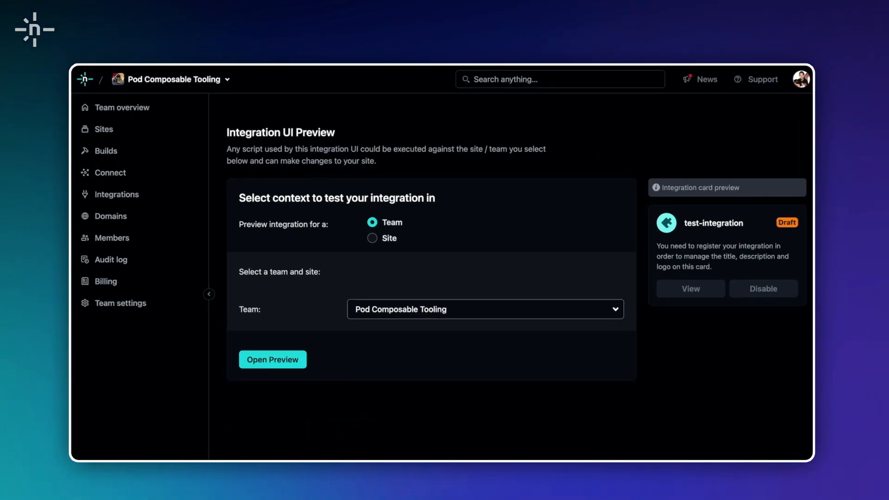
{"action": "left_click", "coordinate": [272, 359]}
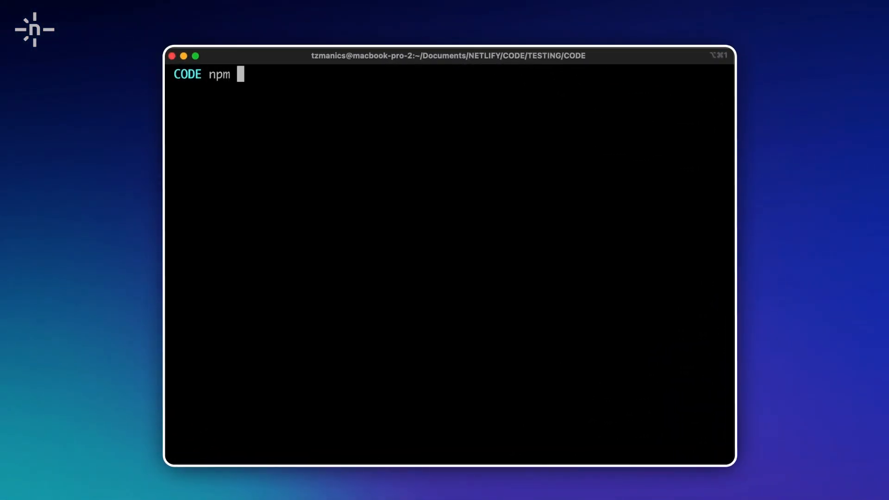
{"action": "type", "text": "create @netl"}
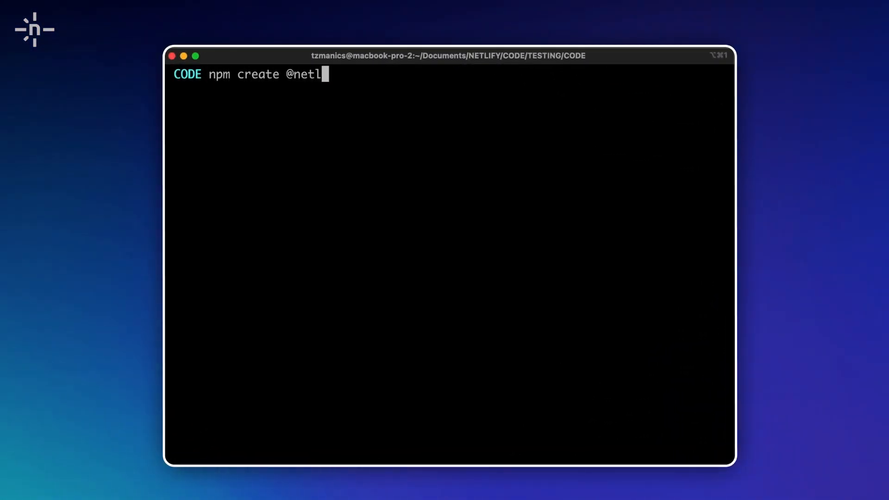
{"action": "type", "text": "ify/sdk@la"}
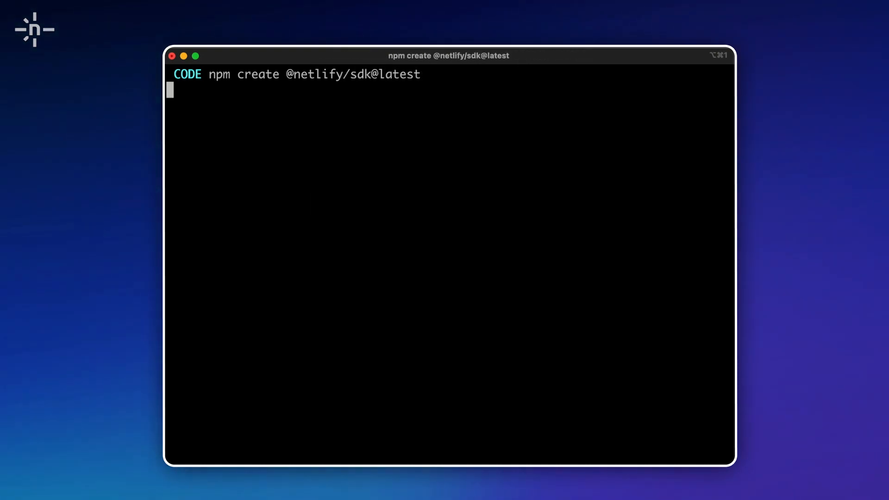
{"action": "type", "text": "test"}
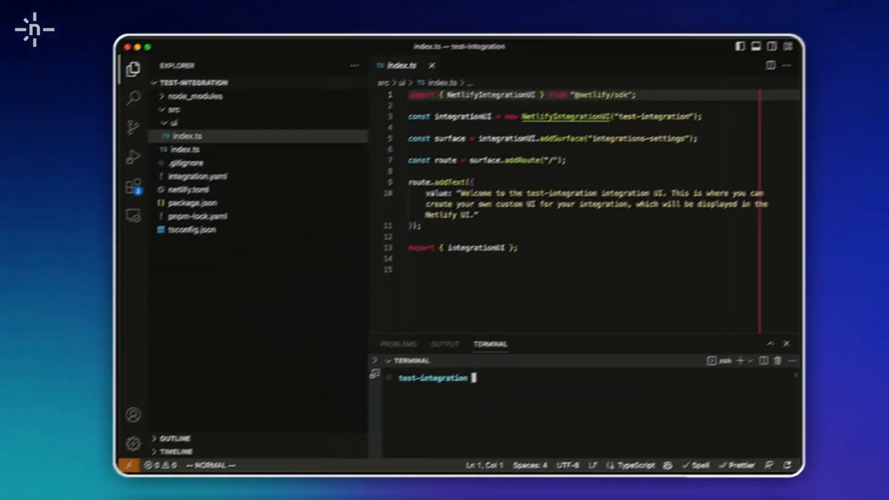
- Start npm run preview, retitle the Post 'Great new Post!', and rerun the GraphiQL query
{"action": "type", "text": "npm run preview"}
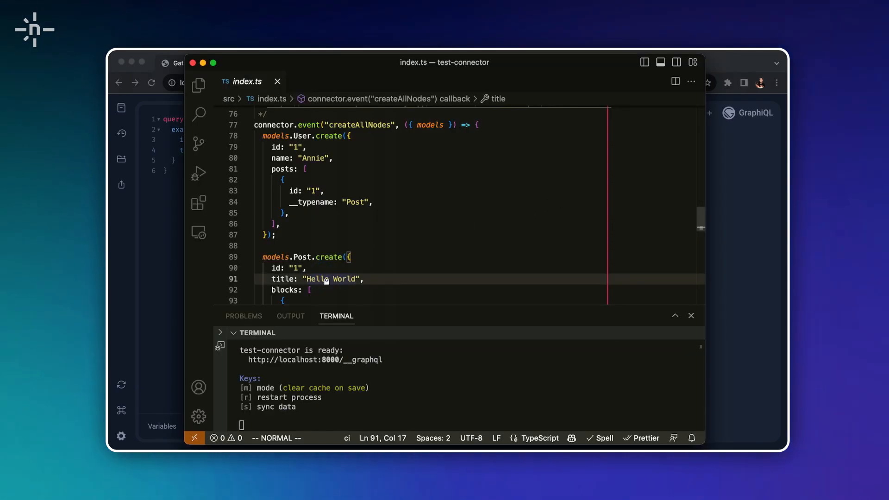
{"action": "type", "text": "Great new Post!"}
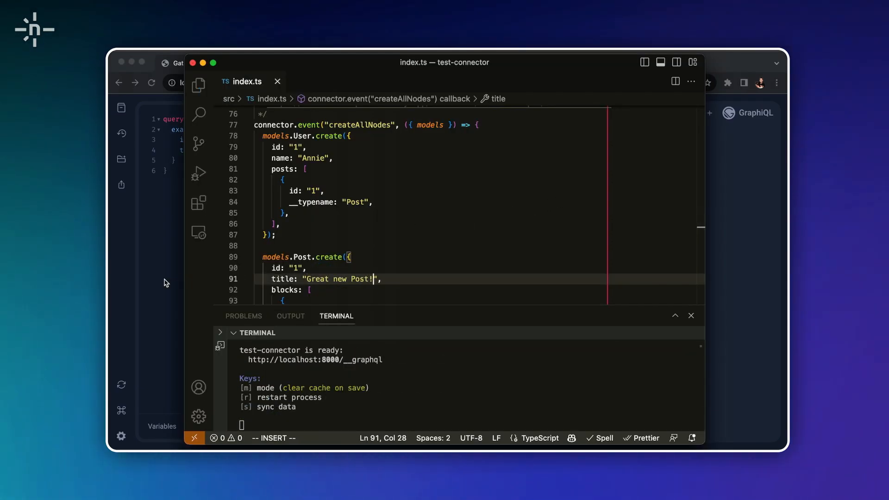
{"action": "left_click", "coordinate": [437, 121]}
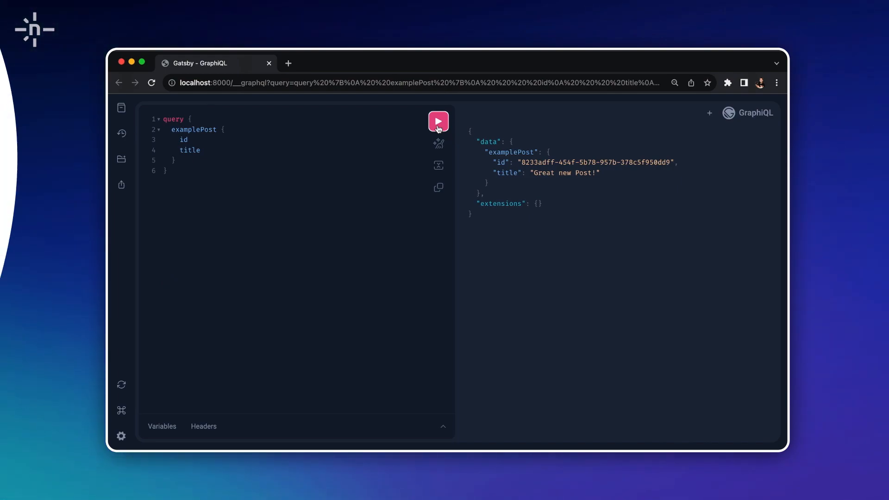